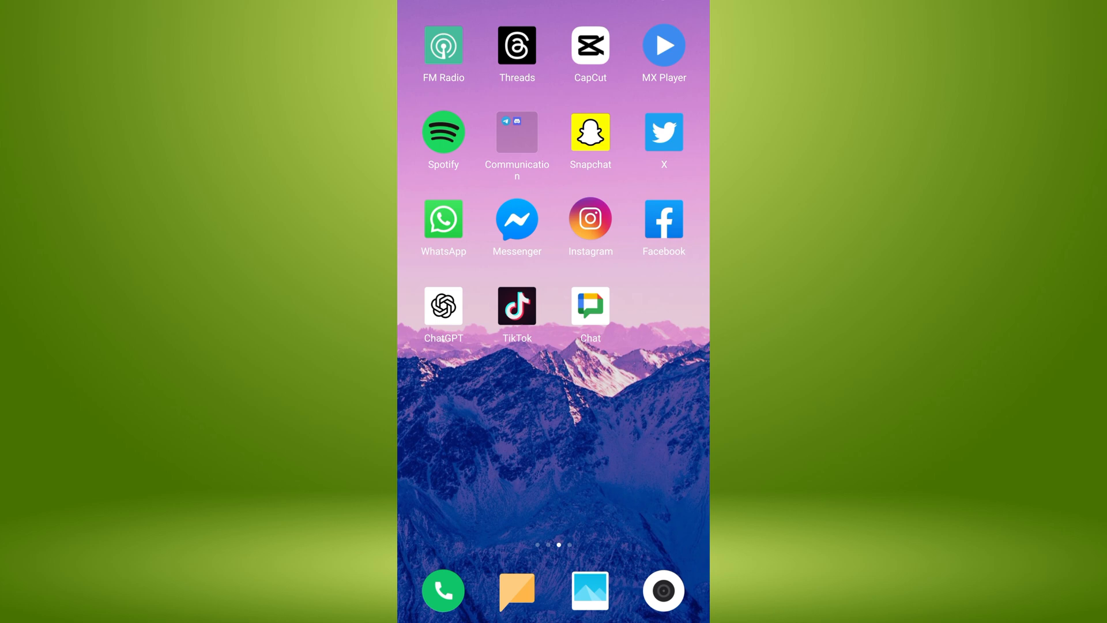
Launch WhatsApp from the home screen icon
{"action": "left_click", "coordinate": [443, 219]}
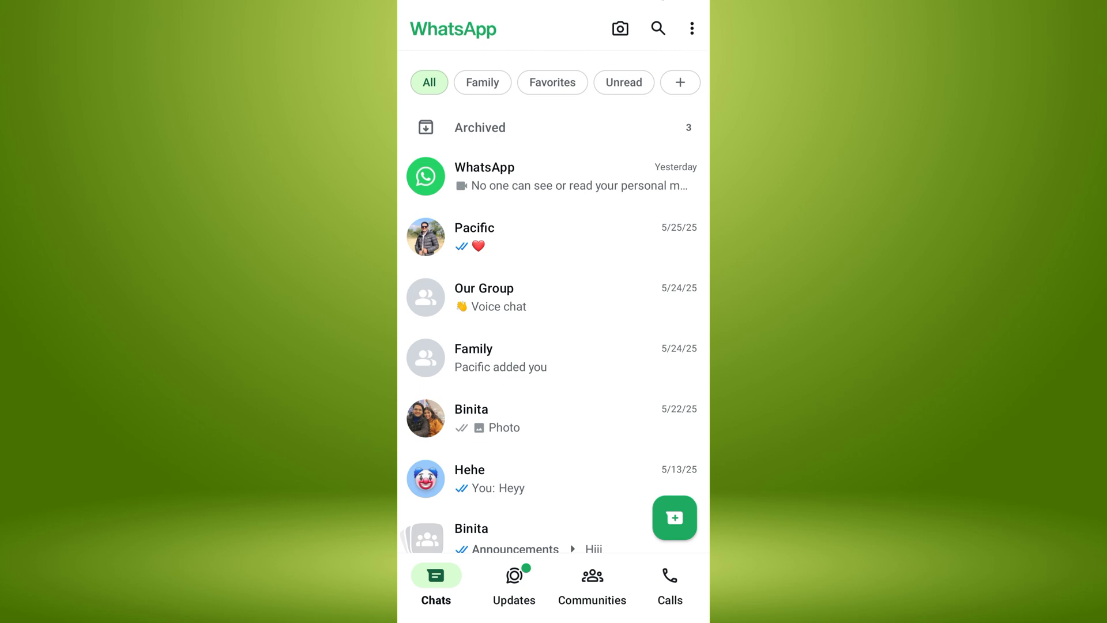
Open WhatsApp Settings from the three-dot overflow menu
{"action": "left_click", "coordinate": [691, 28]}
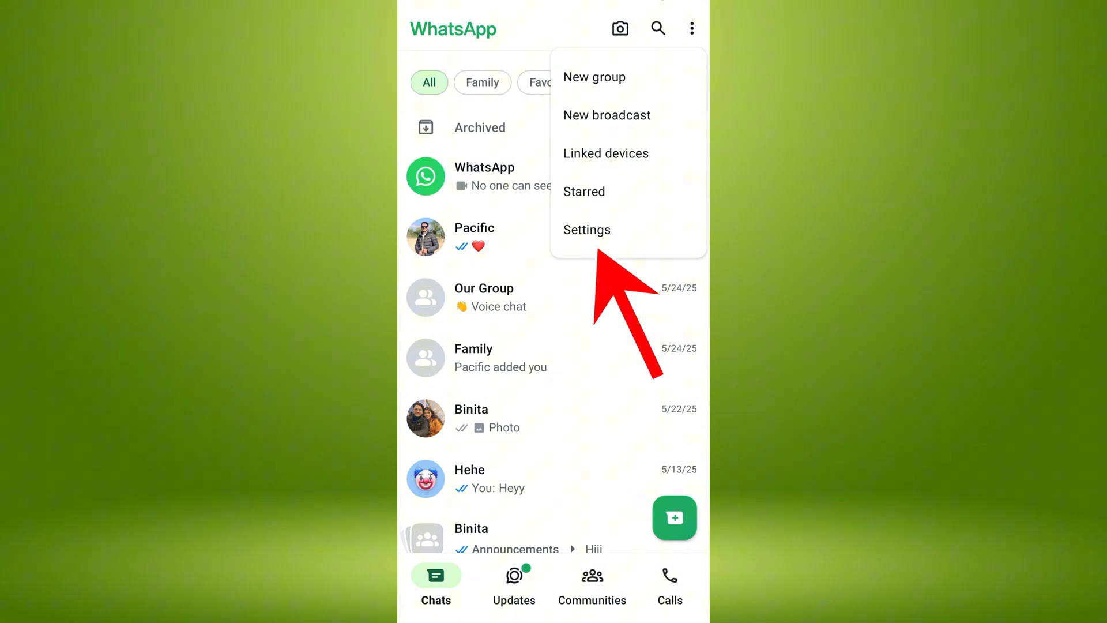
{"action": "left_click", "coordinate": [587, 230]}
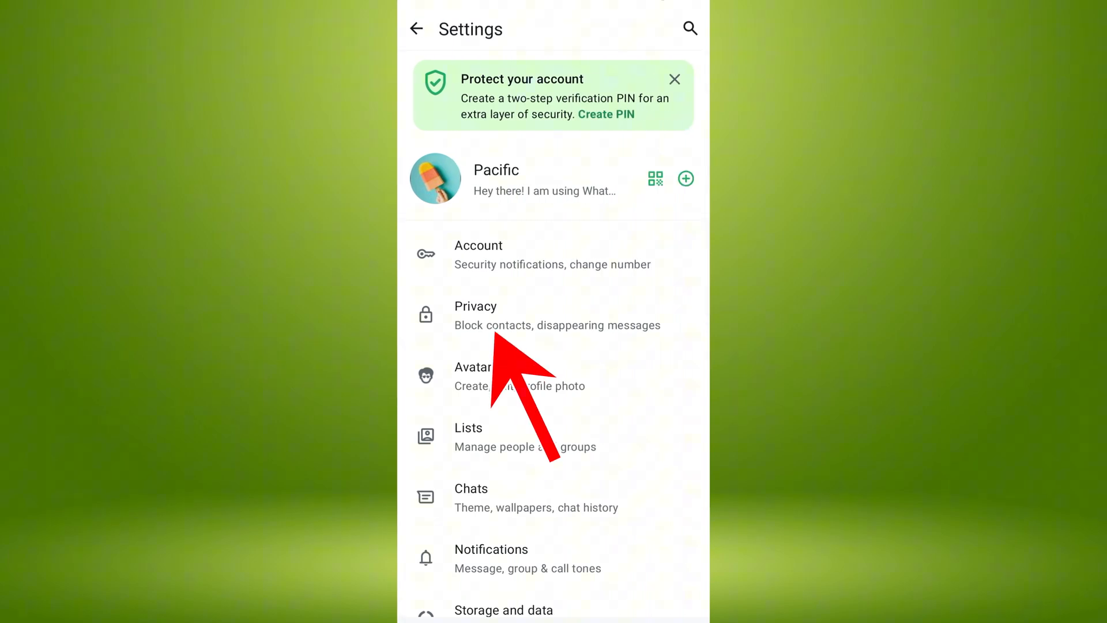
Go to Privacy and open the 'Last seen and online' page
{"action": "left_click", "coordinate": [494, 315]}
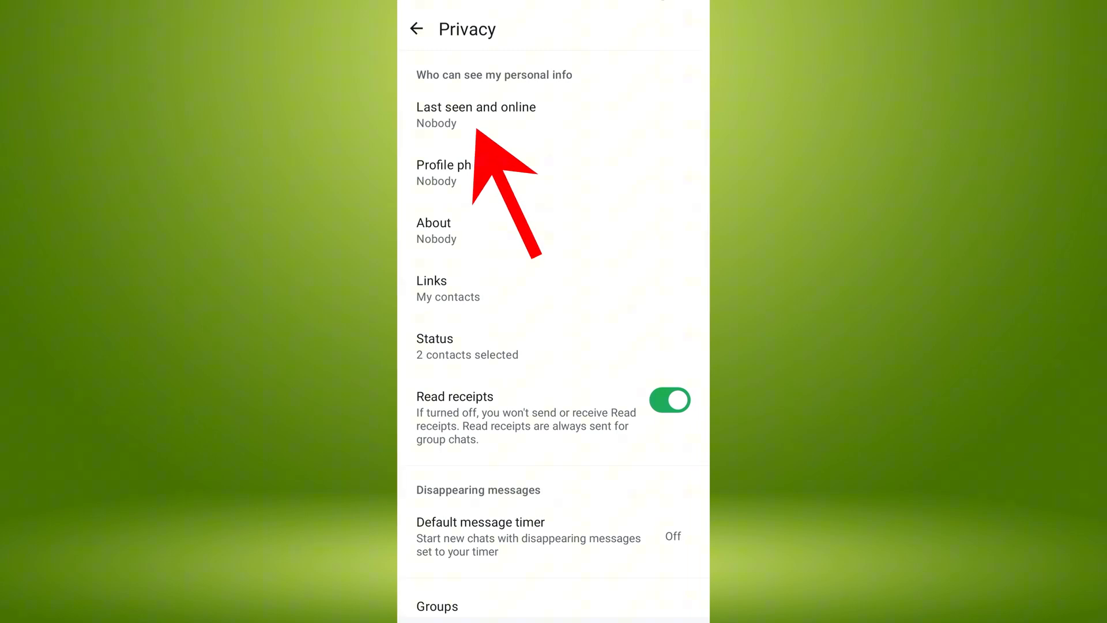
{"action": "left_click", "coordinate": [475, 114]}
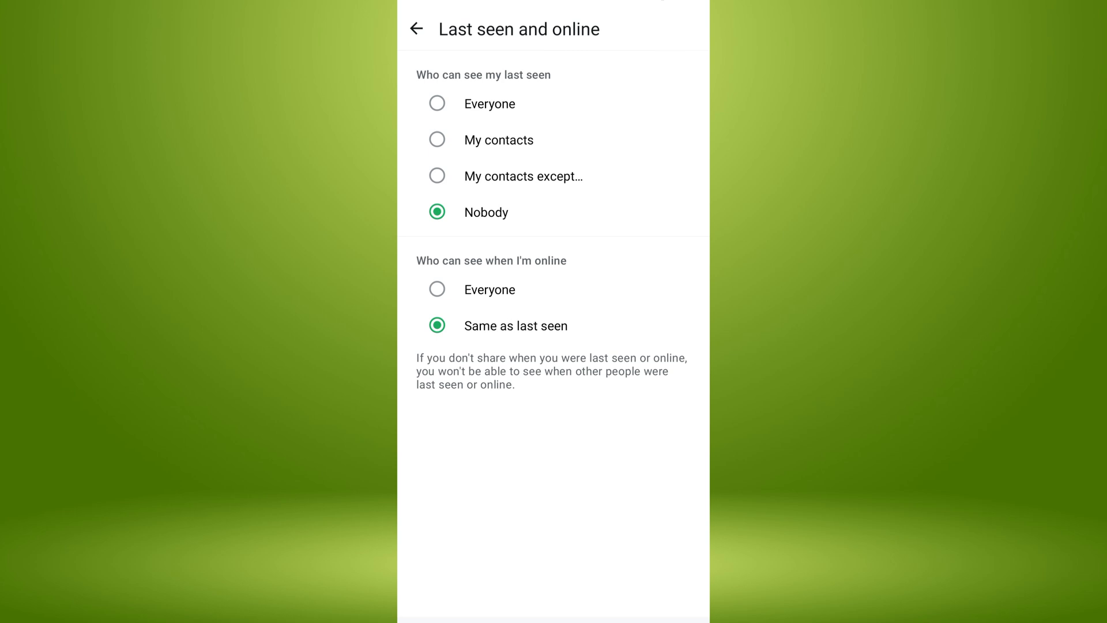
Set both last seen and online visibility to Everyone, then go back
{"action": "left_click", "coordinate": [437, 103]}
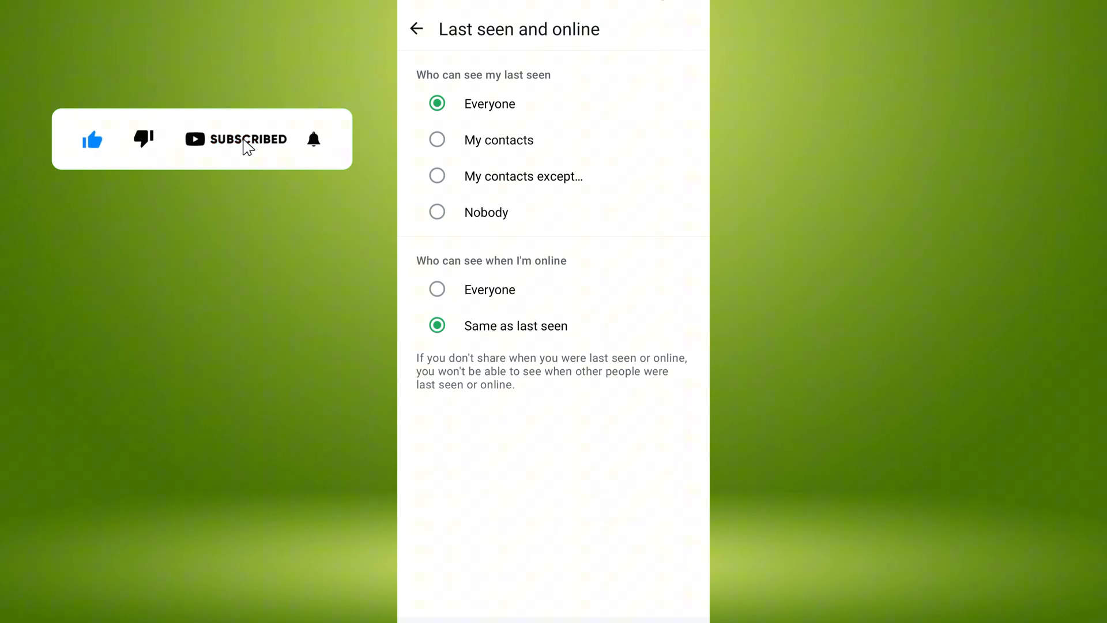
{"action": "left_click", "coordinate": [314, 139]}
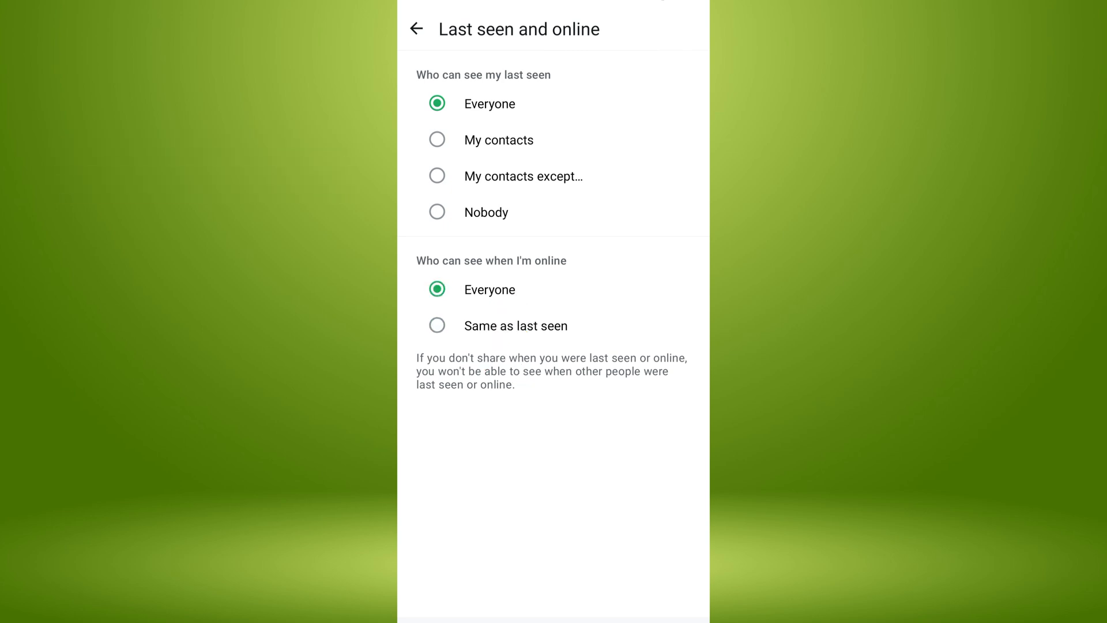
{"action": "left_click", "coordinate": [417, 28]}
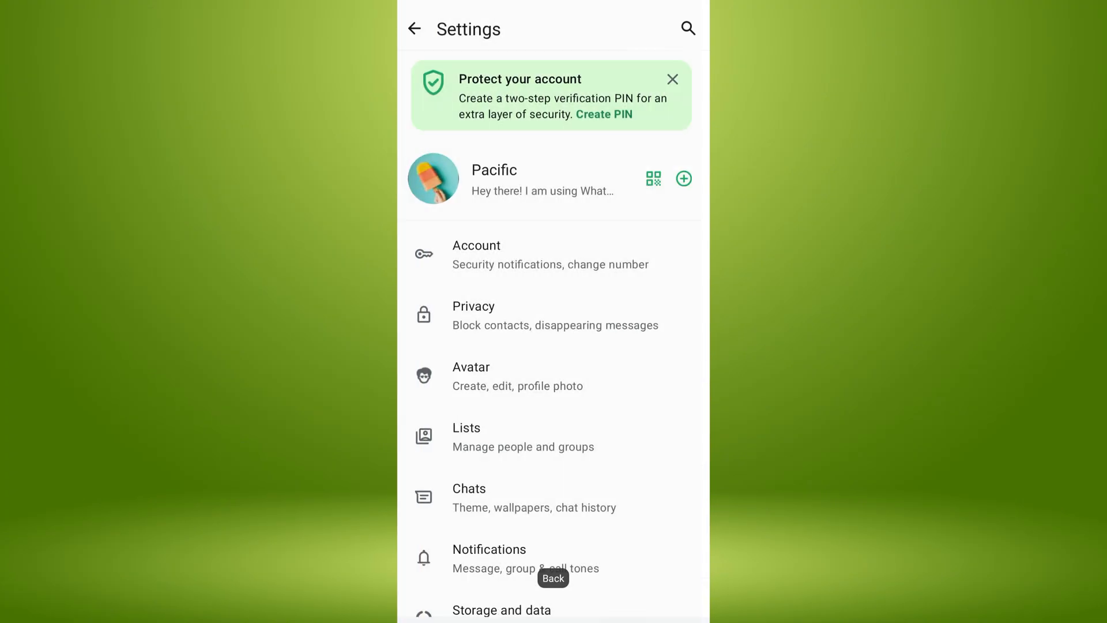